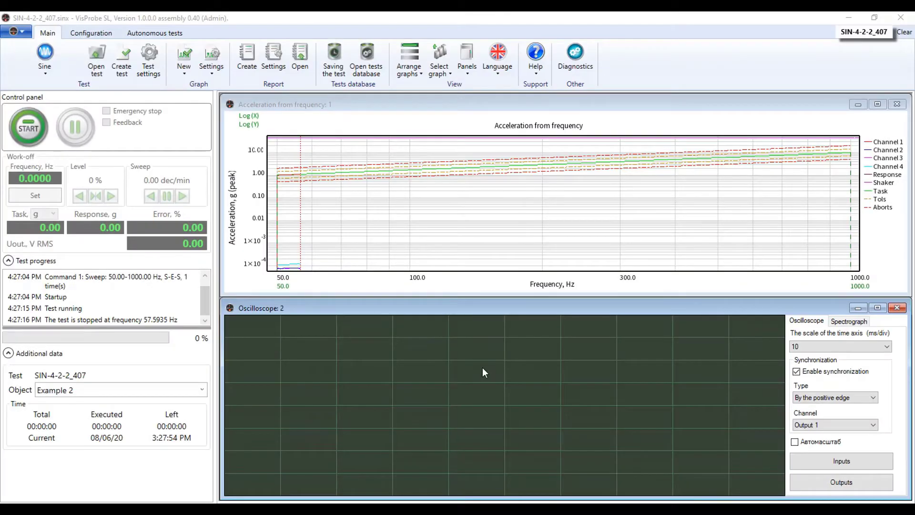
Switch to the Configuration tab on the ribbon
left_click(90, 33)
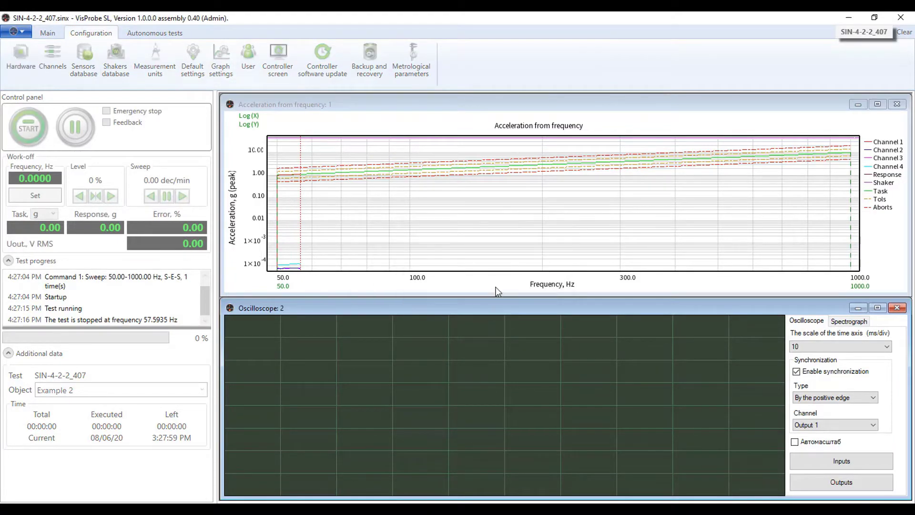
Apply hardware with RL-C21 № 210000080 as master and RL-C21 № 210000085 for channels 5–8
left_click(20, 59)
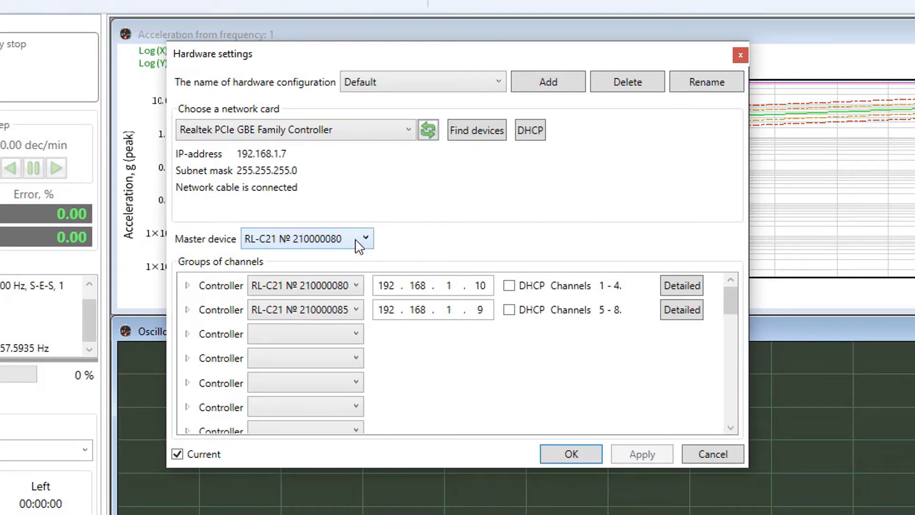
left_click(366, 239)
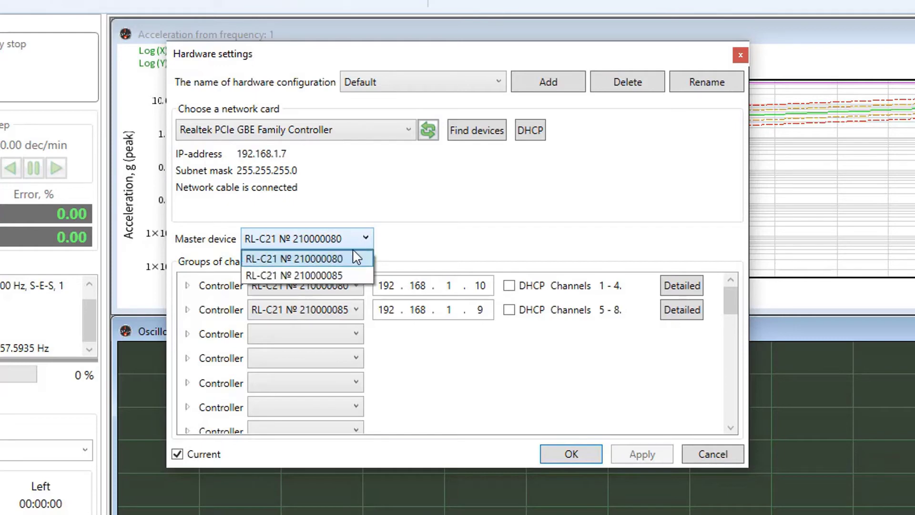
left_click(301, 258)
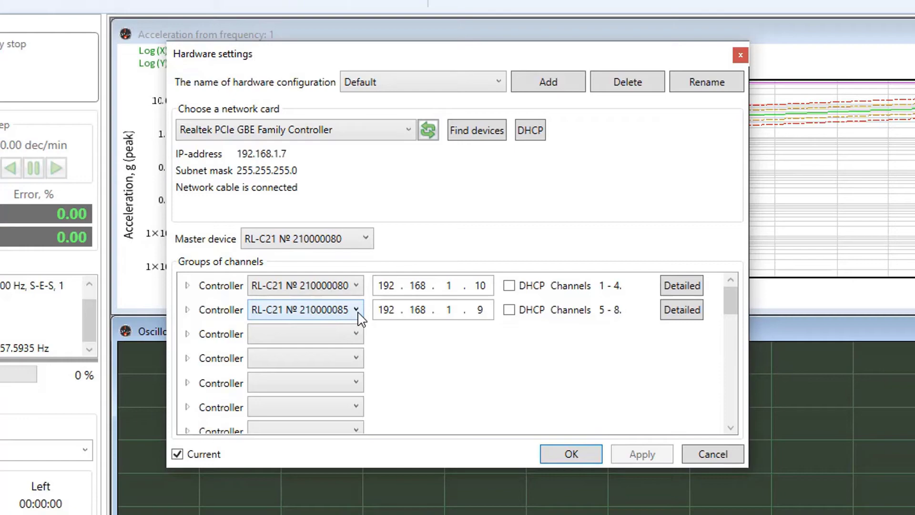
left_click(356, 309)
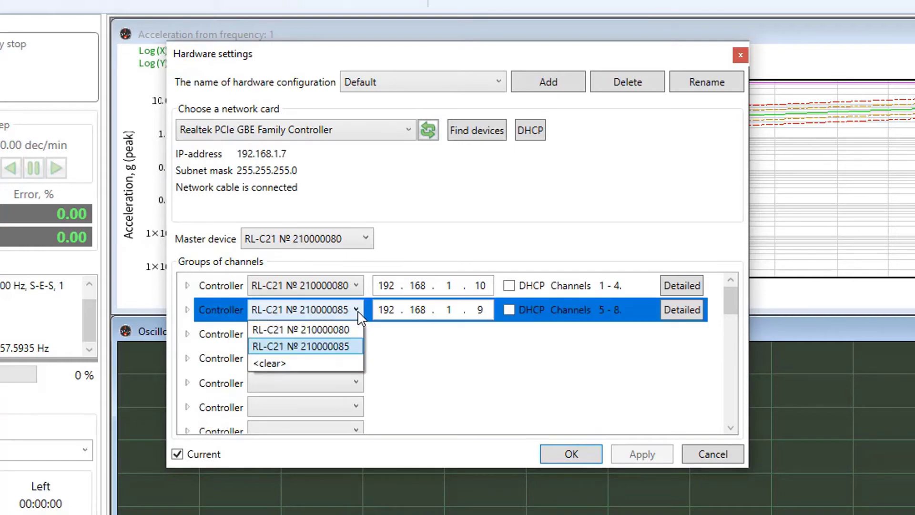
left_click(304, 346)
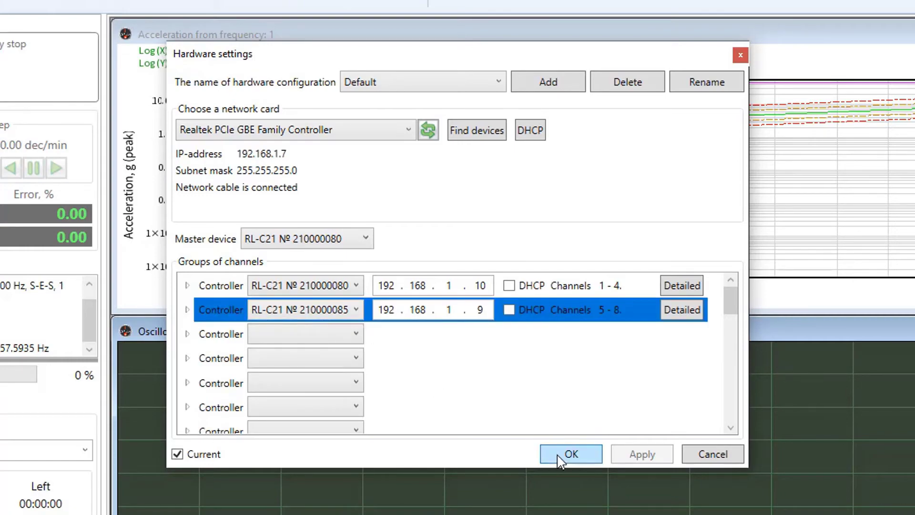
left_click(570, 454)
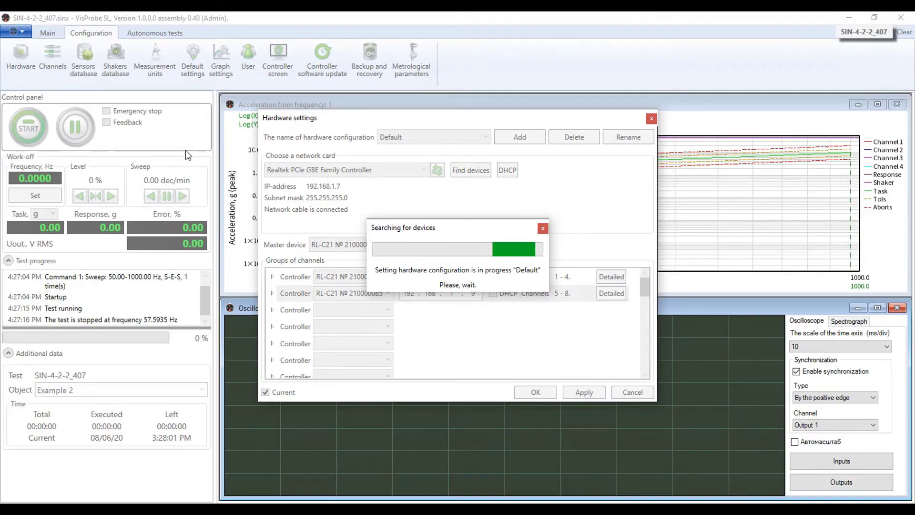
left_click(48, 33)
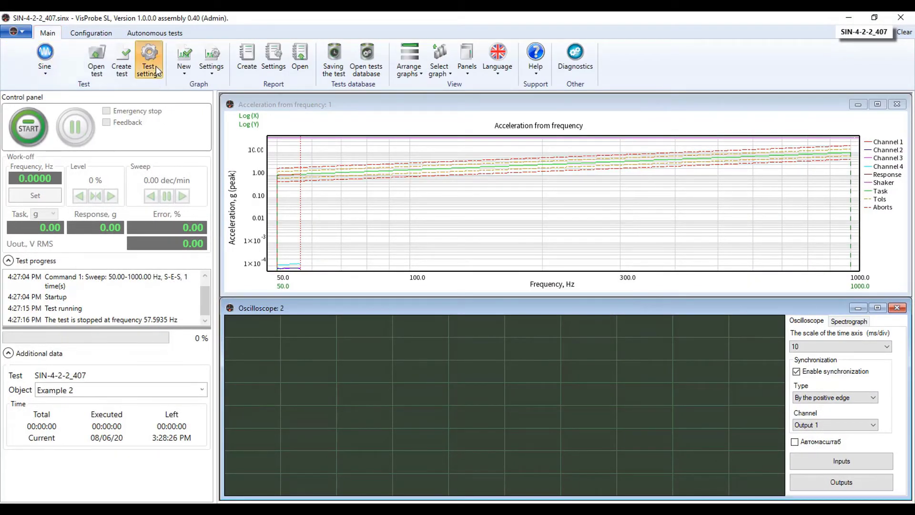
Show the Test settings Channels tab and Channel 5's Type choices
left_click(148, 58)
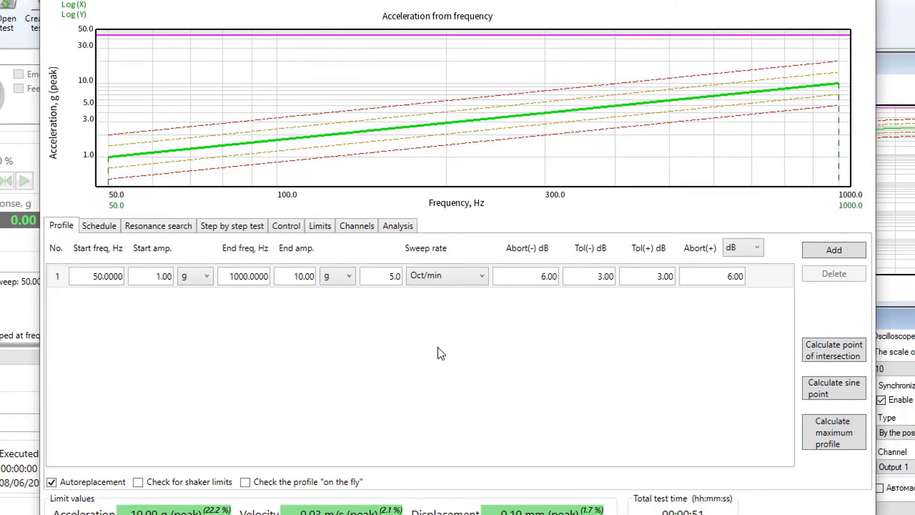
left_click(356, 226)
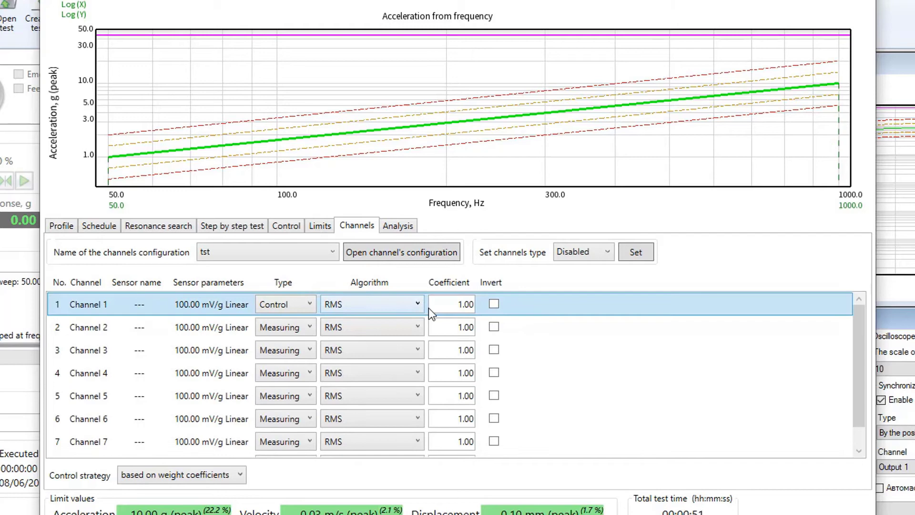
left_click(308, 395)
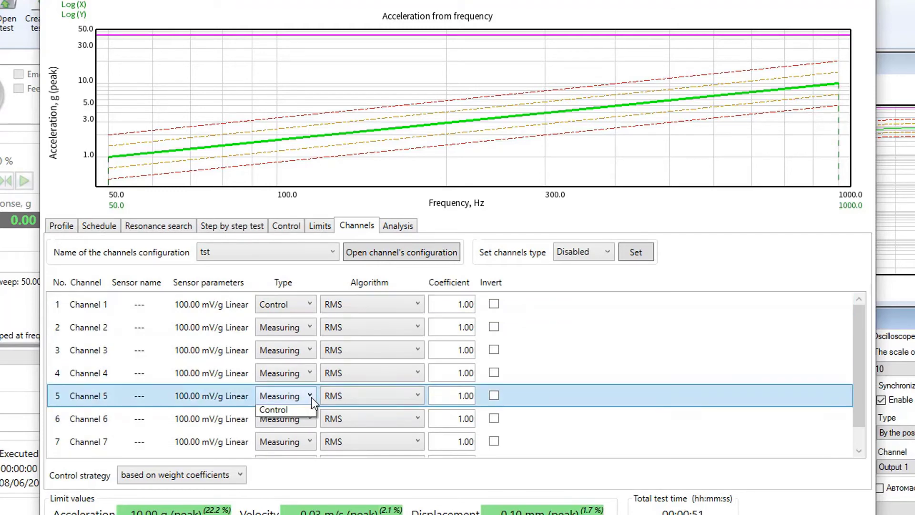